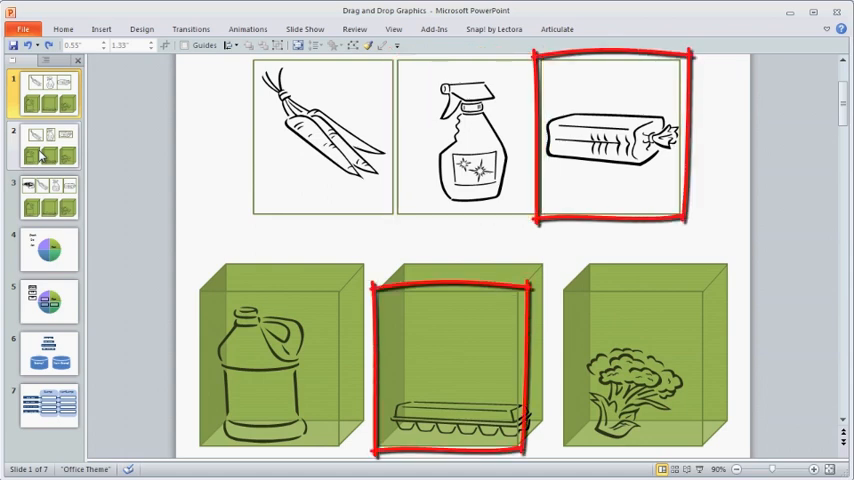
- Browse from the second bagging slide to slide 4 with the Plan cycle graphic
click(48, 144)
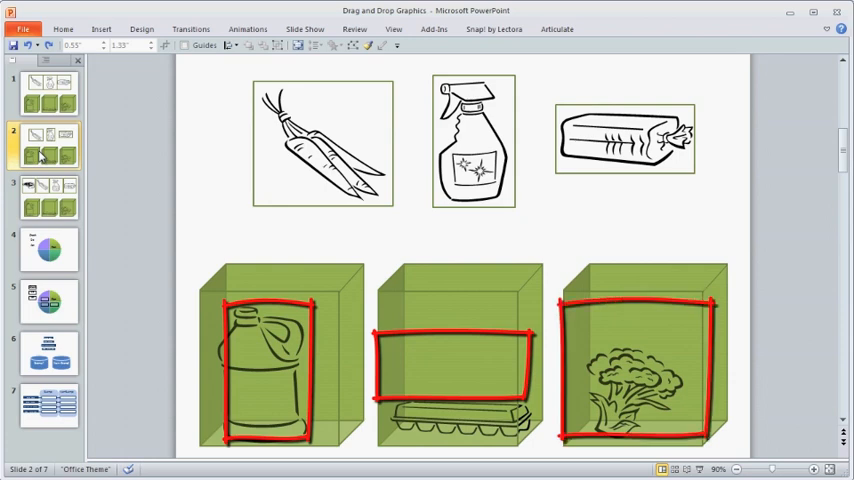
click(48, 248)
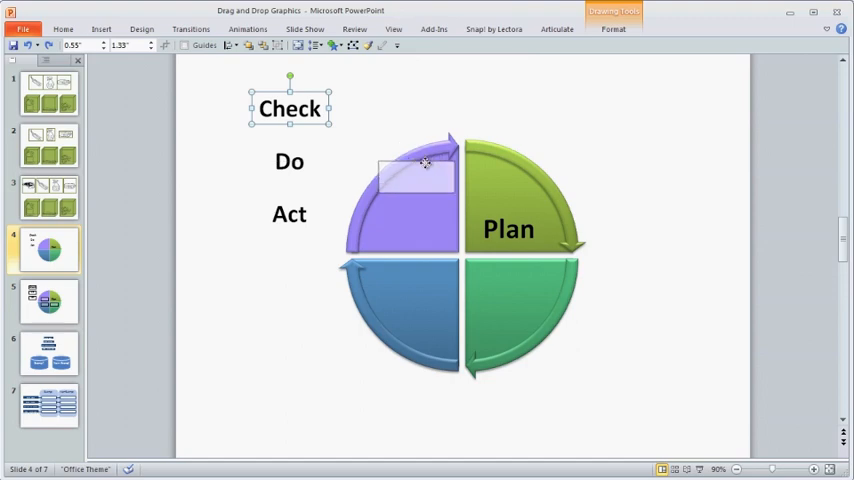
- Try dragging the Check label onto a cycle segment, then show the pay-labels slide
drag(290, 108, 412, 224)
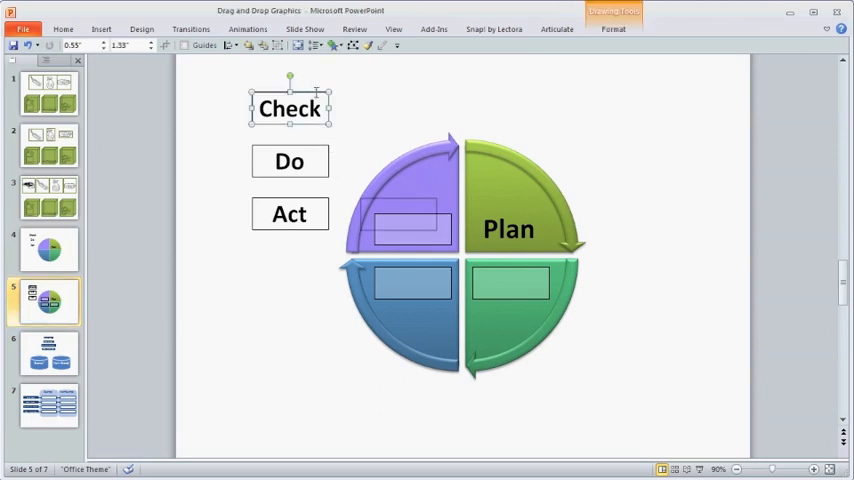
drag(290, 108, 412, 230)
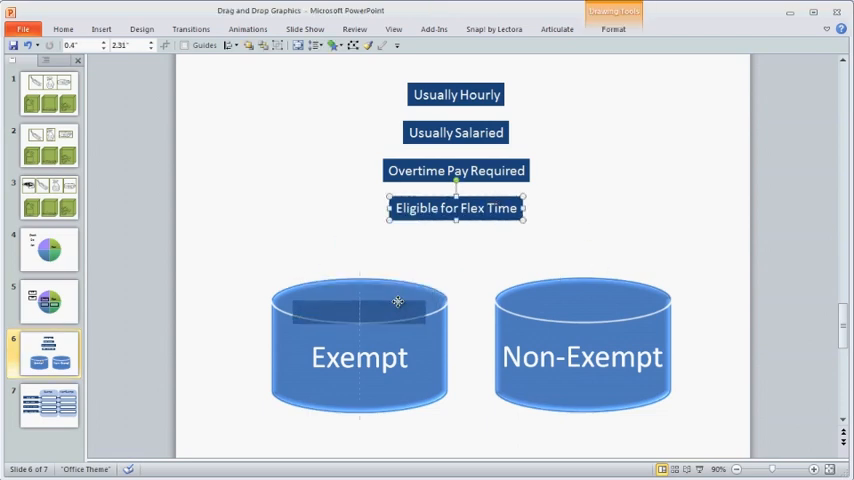
- Drop Eligible for Flex Time and Overtime Pay Required into the Exempt cylinder, Overtime above Flex Time
drag(456, 208, 360, 312)
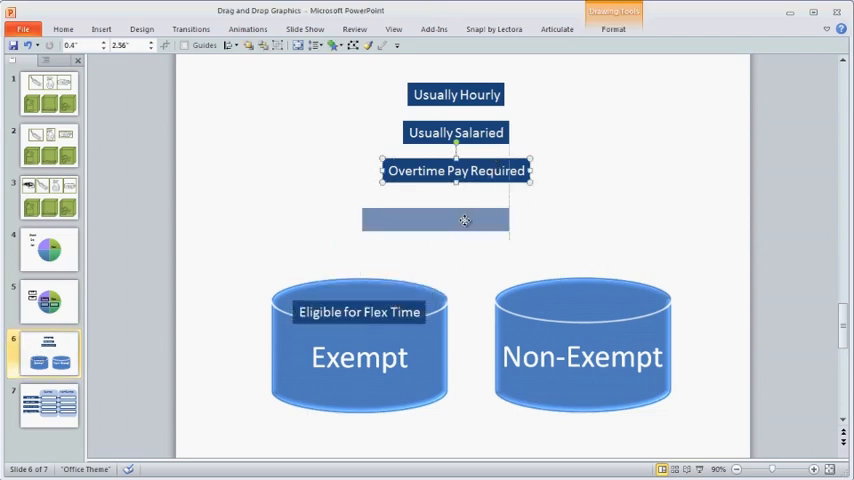
drag(456, 170, 346, 364)
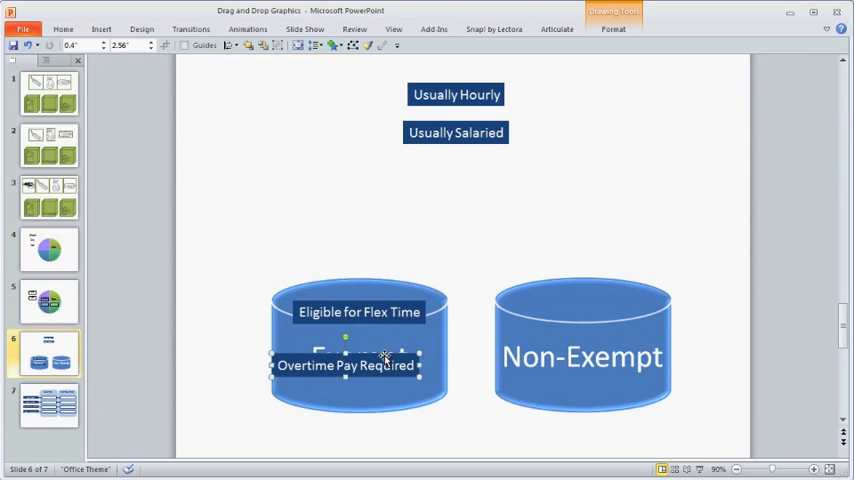
drag(346, 364, 334, 332)
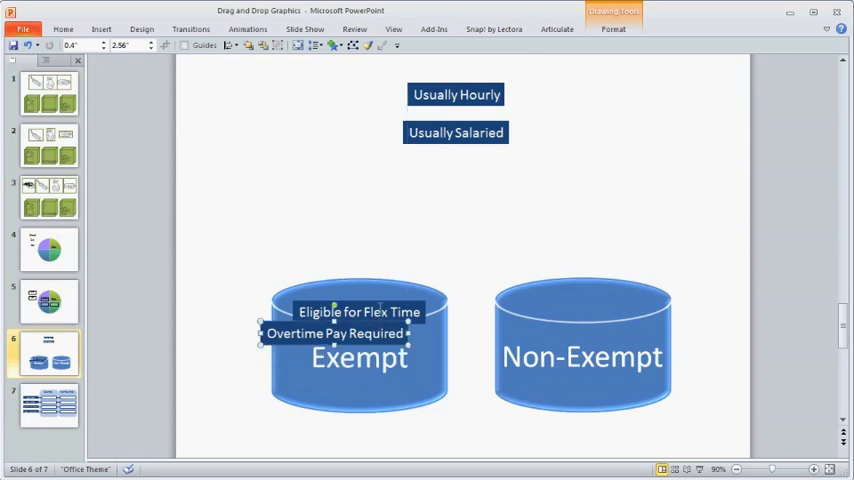
drag(360, 312, 376, 380)
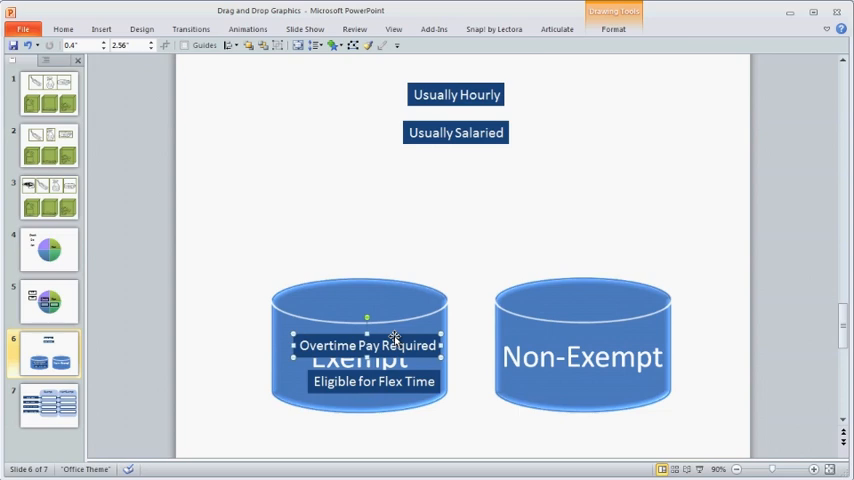
mouse_move(120, 382)
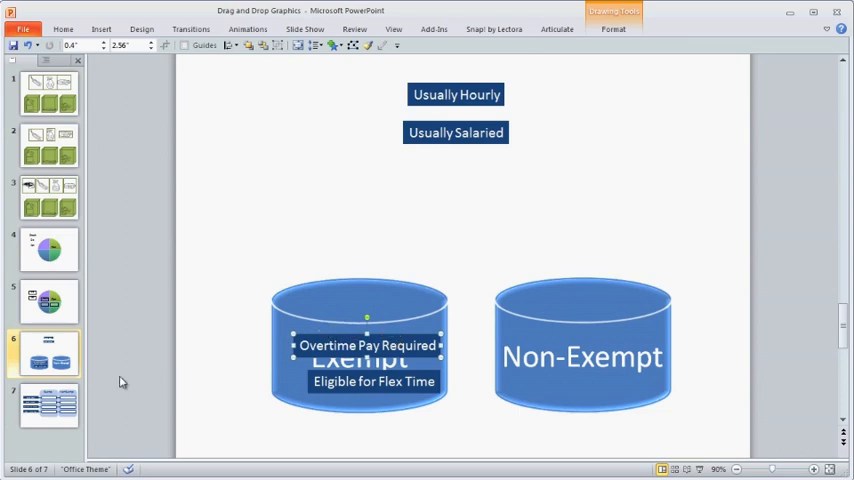
mouse_move(48, 404)
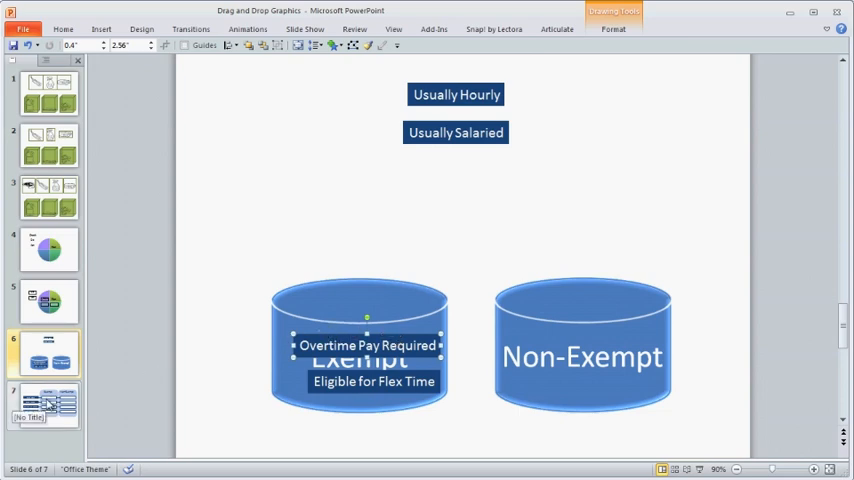
- On slide 7, move Usually Hourly through the Exempt box into the Non-Exempt column
click(44, 404)
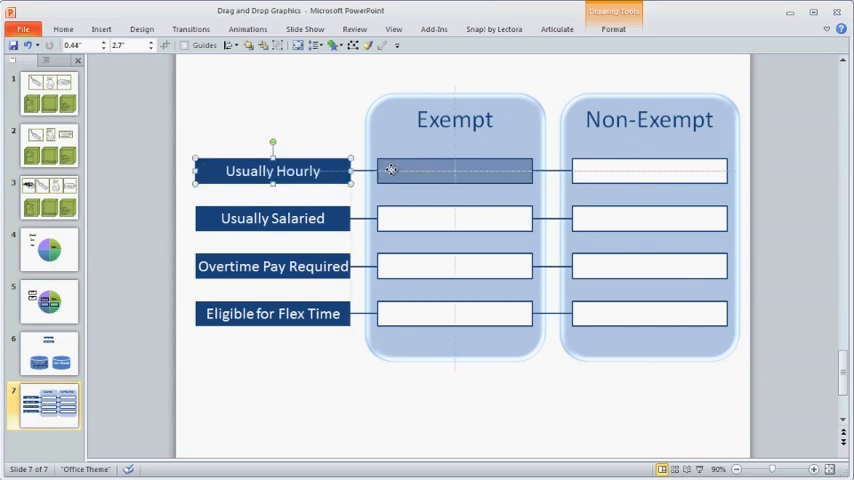
drag(272, 170, 456, 172)
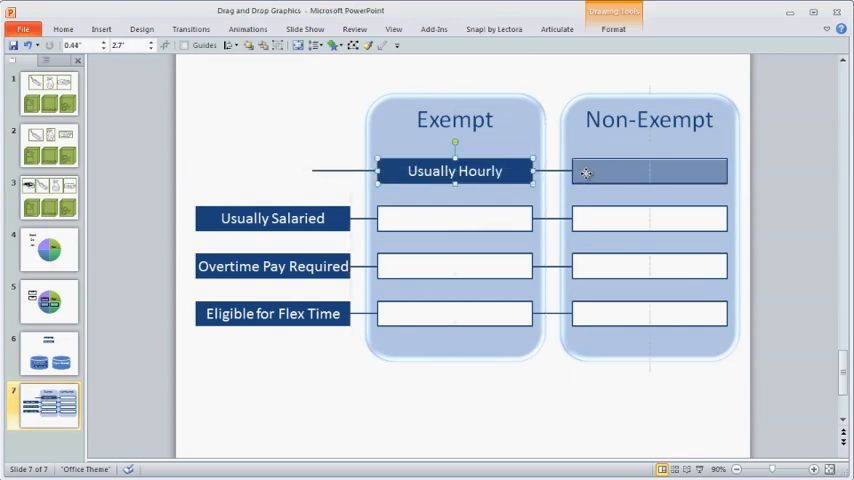
drag(454, 172, 648, 172)
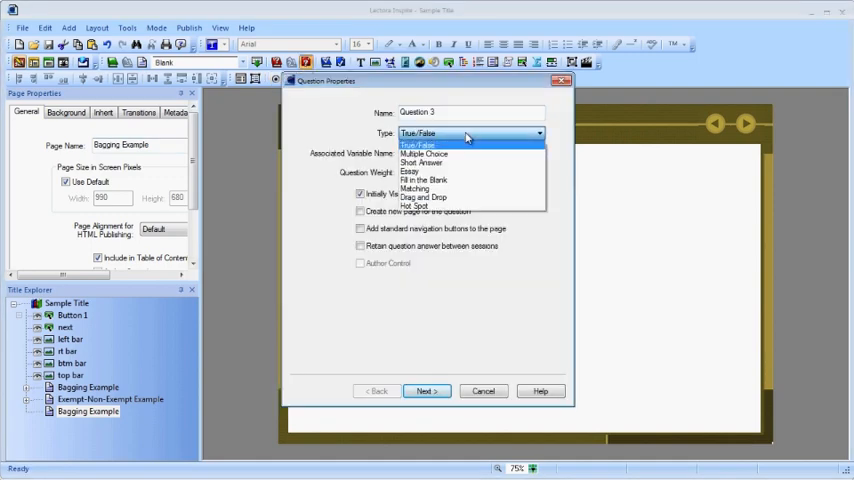
- Make Question 3 a Drag and Drop question and import Bagging-Drop.png as its drop image
click(424, 196)
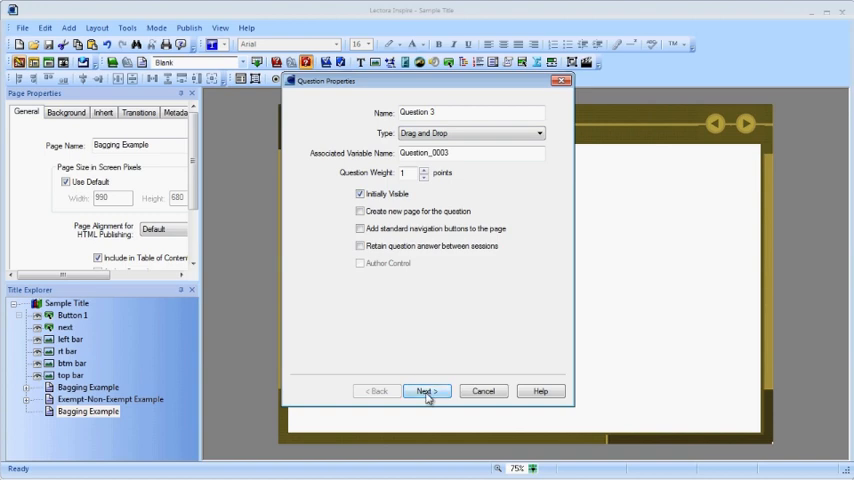
click(424, 392)
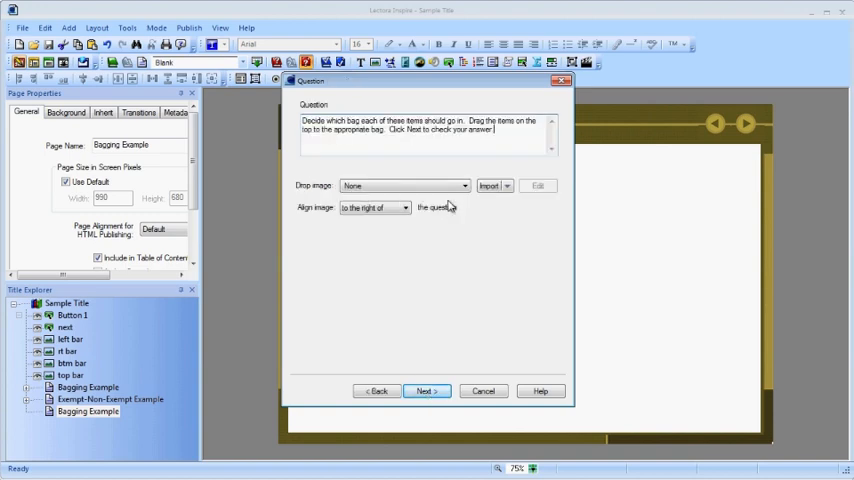
click(488, 184)
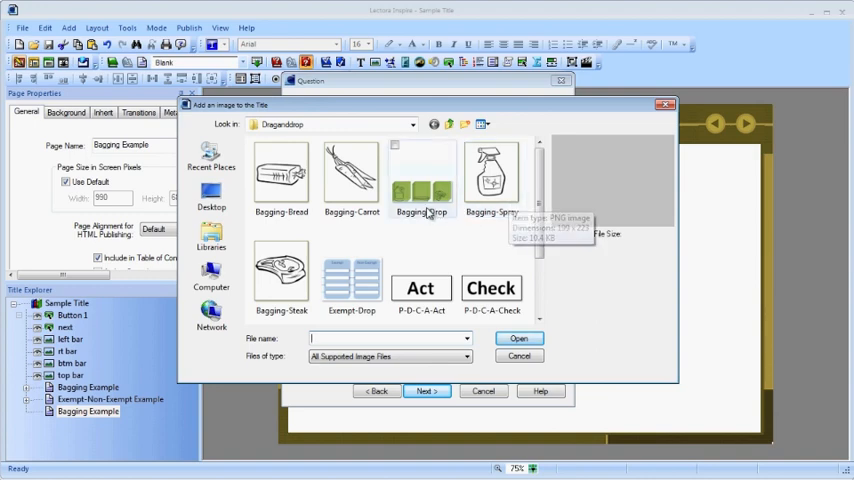
click(420, 180)
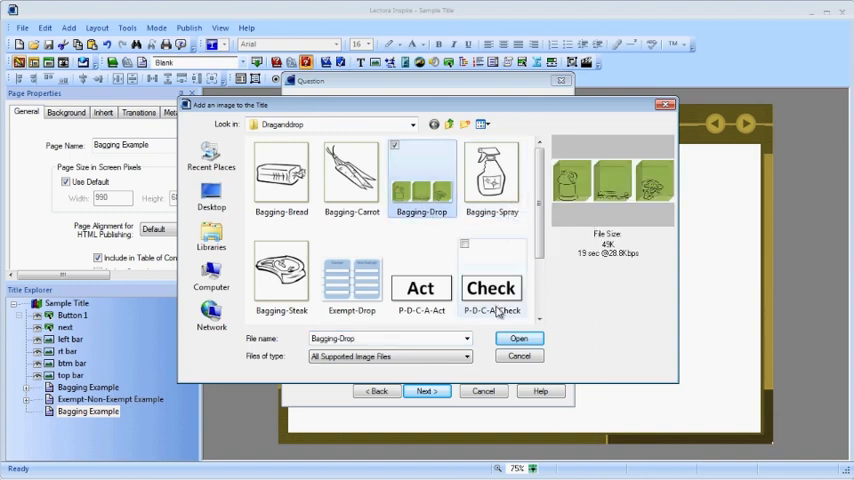
click(520, 338)
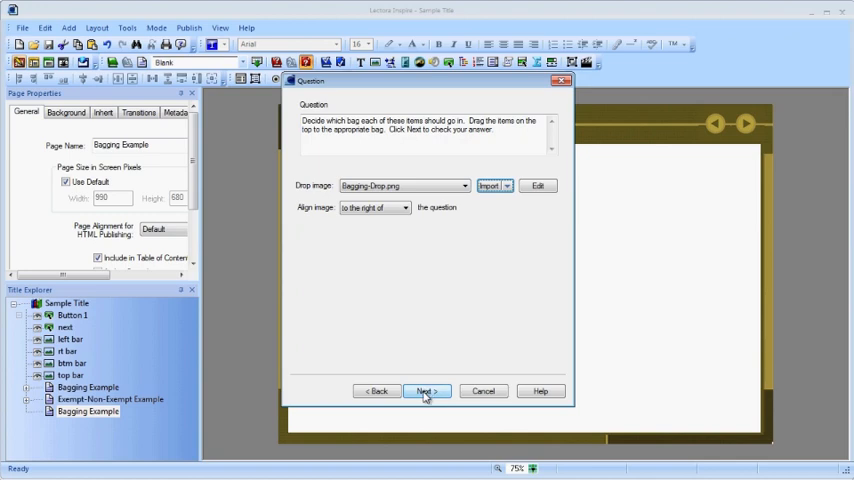
click(424, 392)
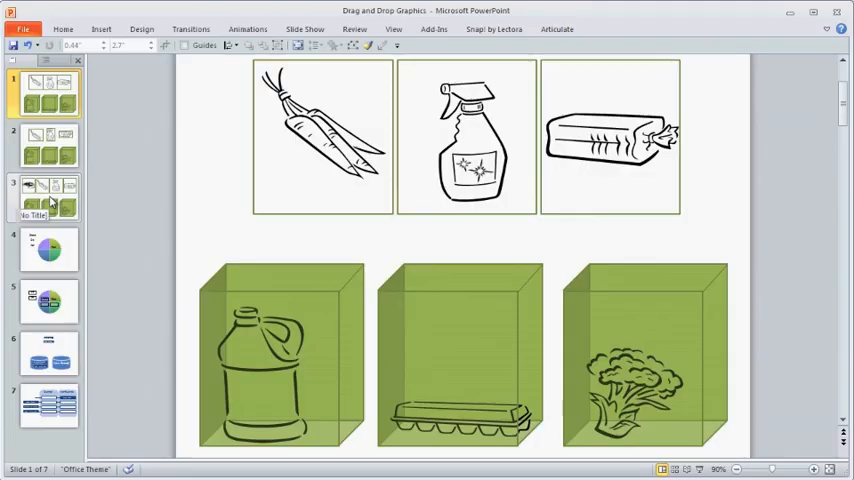
- Review the four-item bagging slide in PowerPoint before returning to the drag-item setup
click(48, 196)
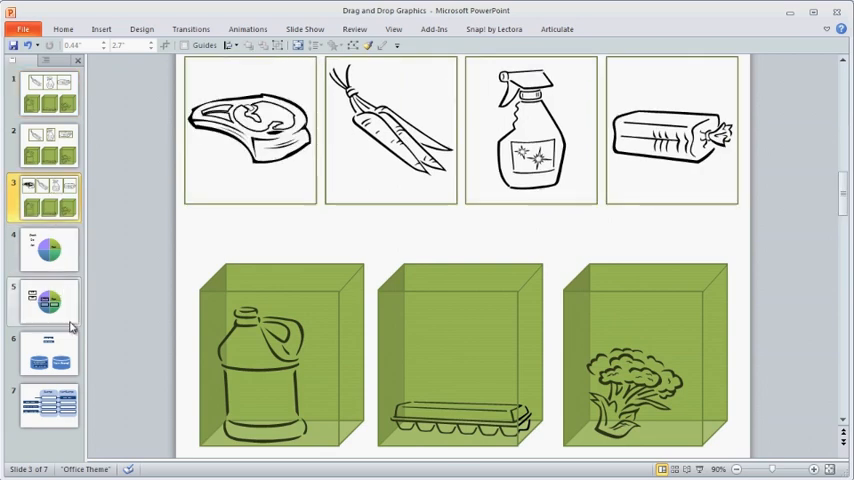
click(48, 404)
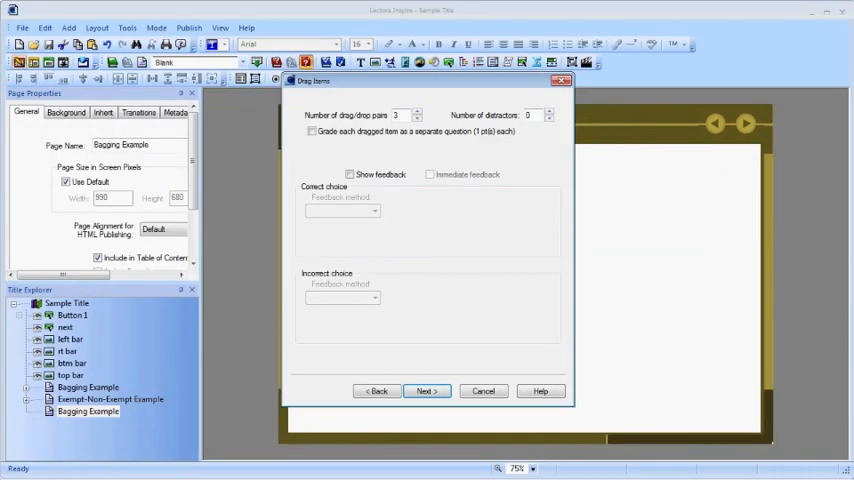
- Enable Show feedback with 'Correct' and 'Incorrect' messages and move to the first drag item
click(350, 174)
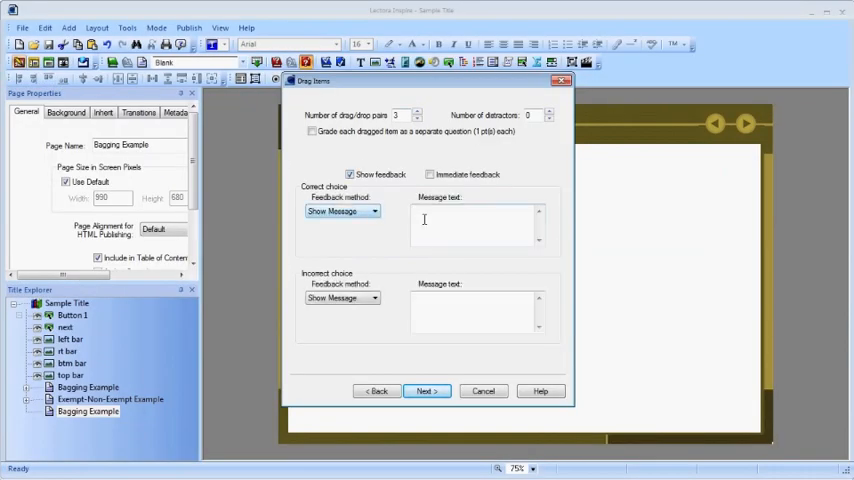
text(Correct)
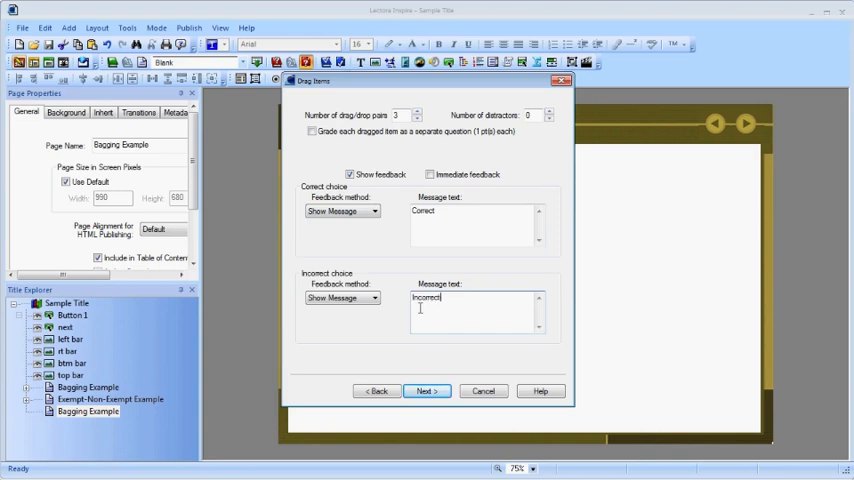
click(424, 392)
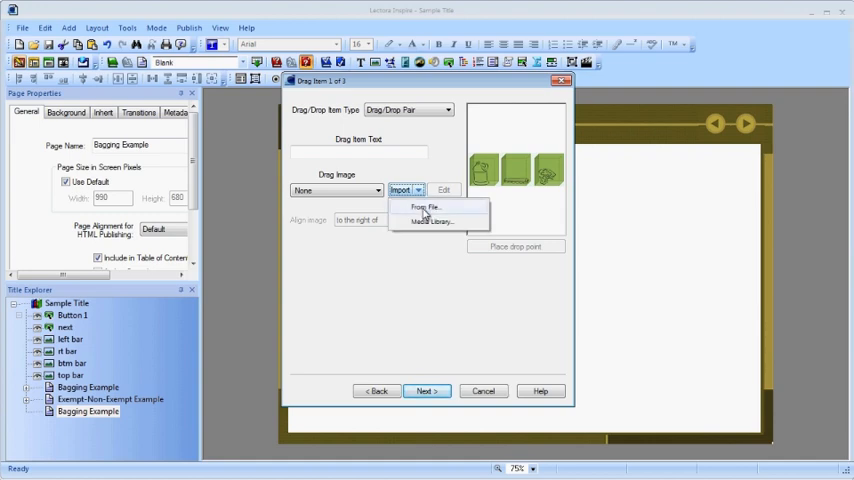
- Give the first drag item the Bagging-Bread image with its drop point on the middle bag
click(426, 208)
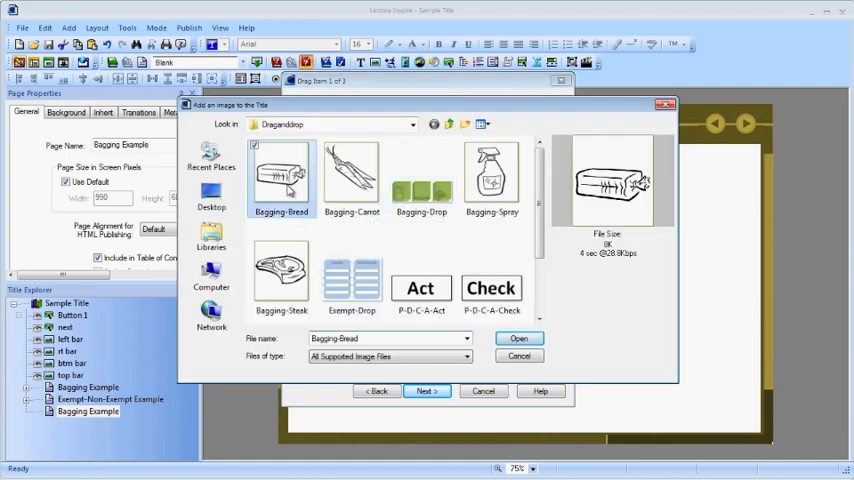
click(520, 338)
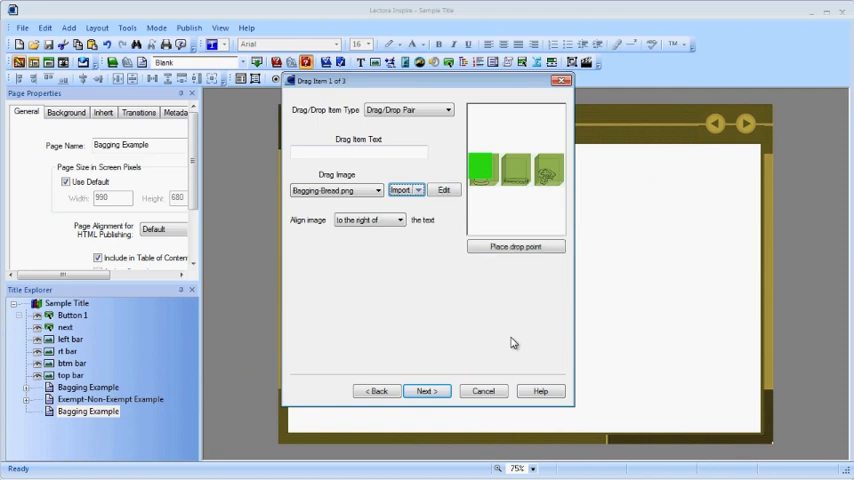
click(516, 246)
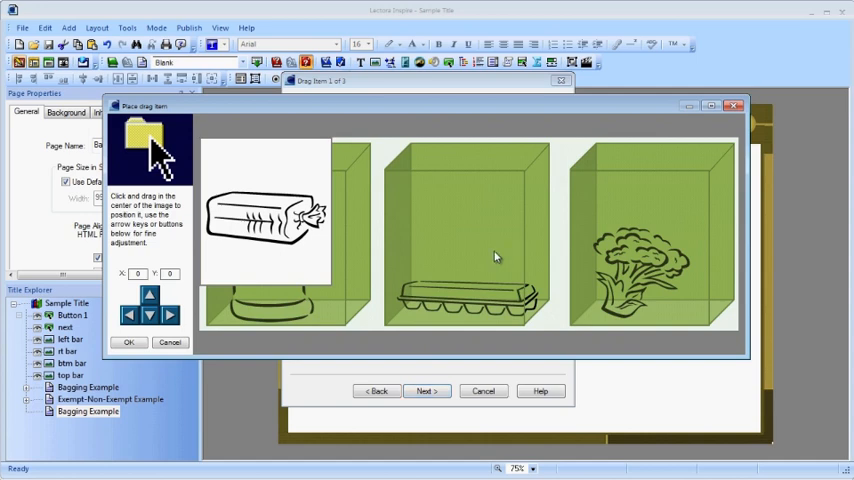
drag(268, 216, 456, 256)
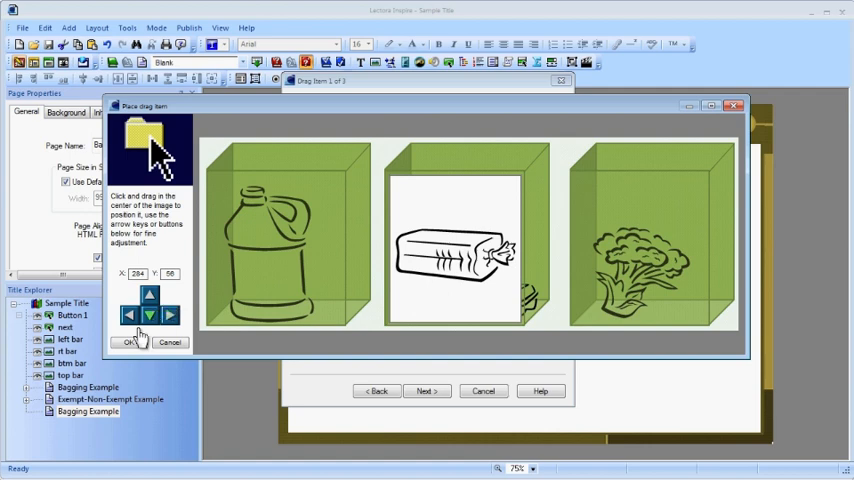
click(130, 342)
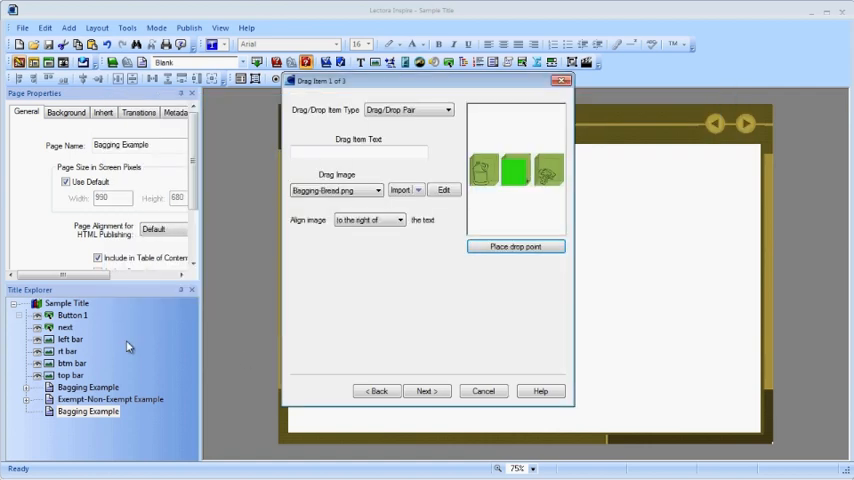
click(426, 390)
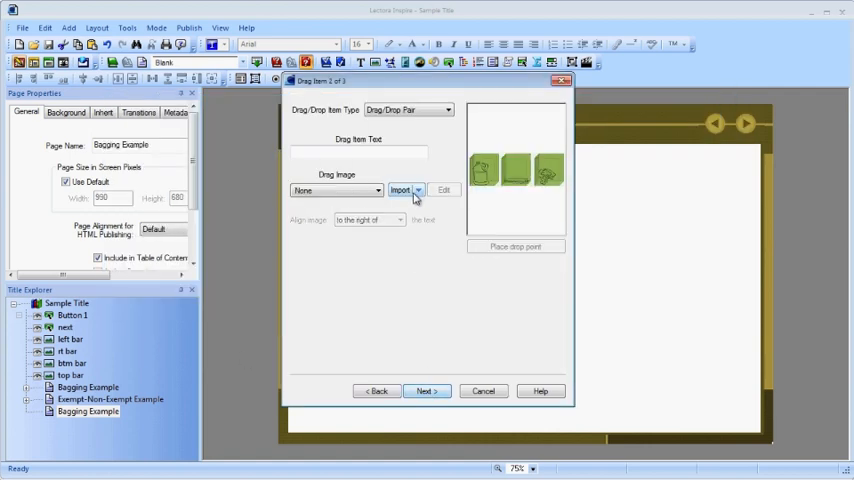
- Set the spray bottle and carrot images as items two and three, dropping on the left and right bags
click(400, 190)
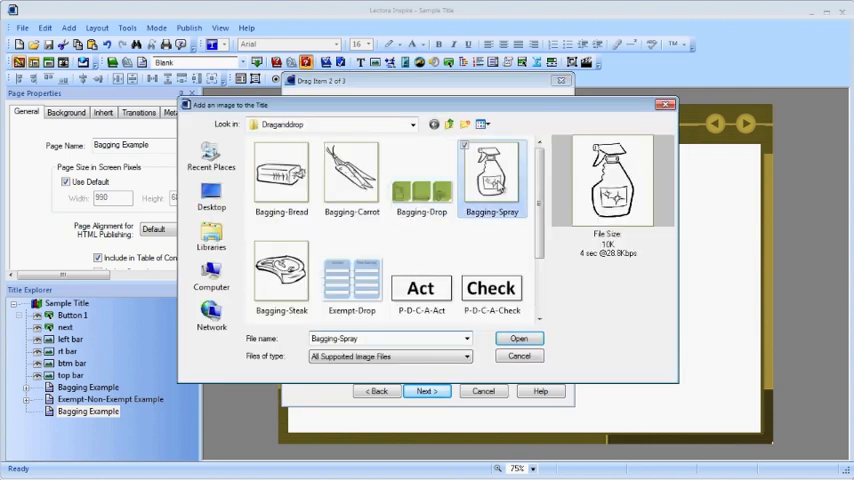
click(520, 338)
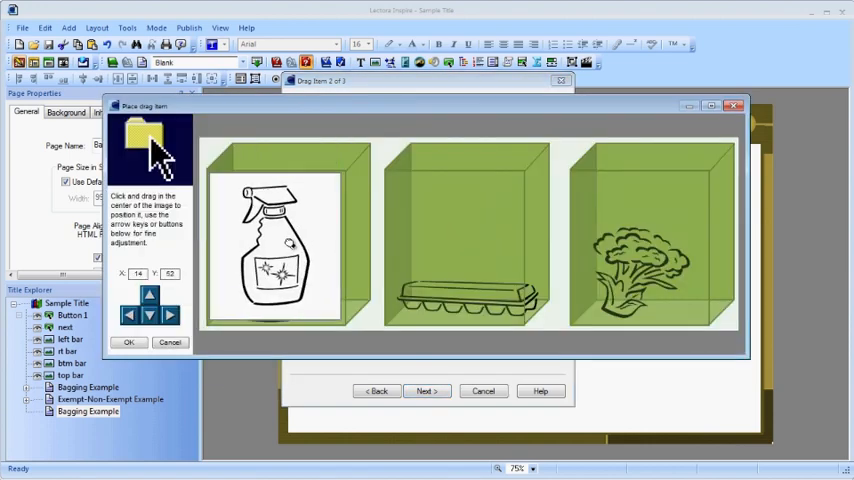
click(128, 342)
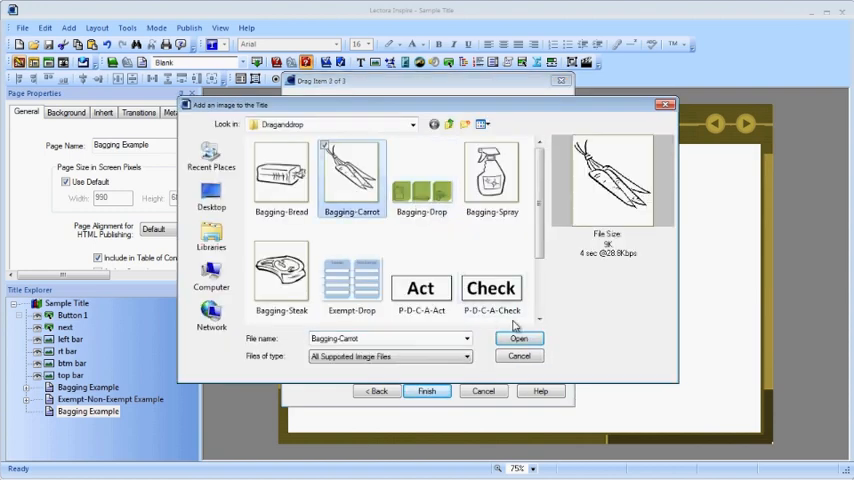
click(520, 338)
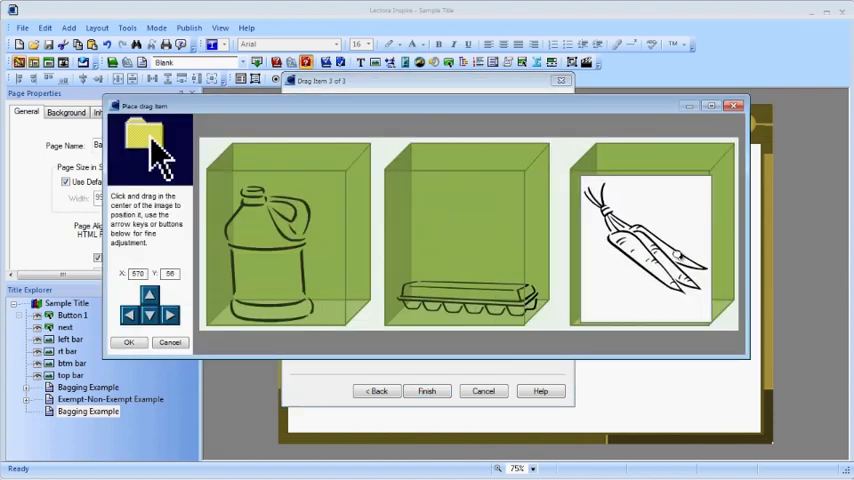
click(128, 342)
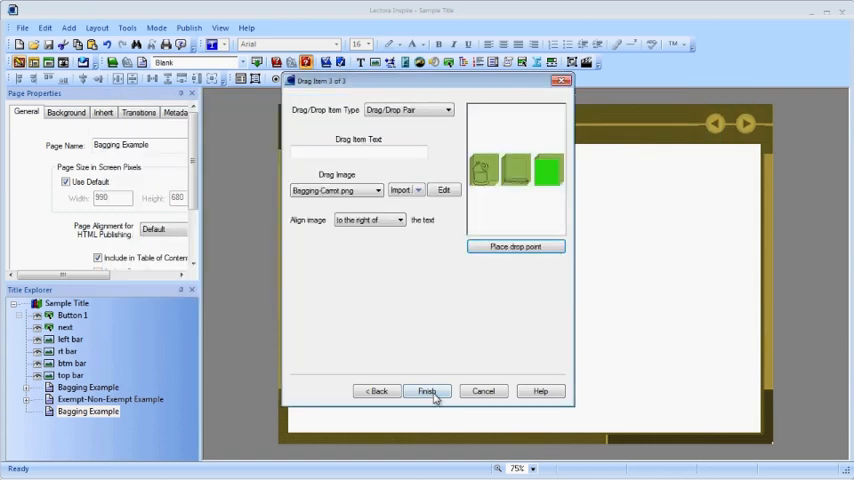
- Finish the bagging question showing bread, spray and carrots above three bags, and launch Preview
click(426, 392)
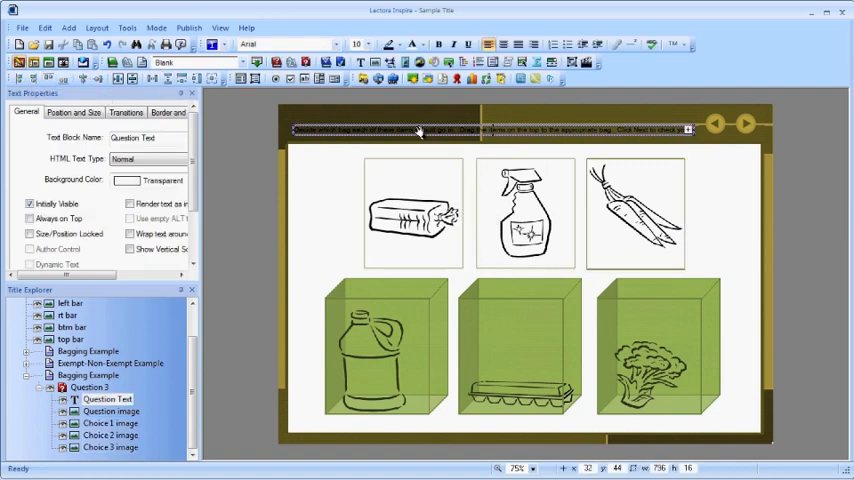
click(358, 44)
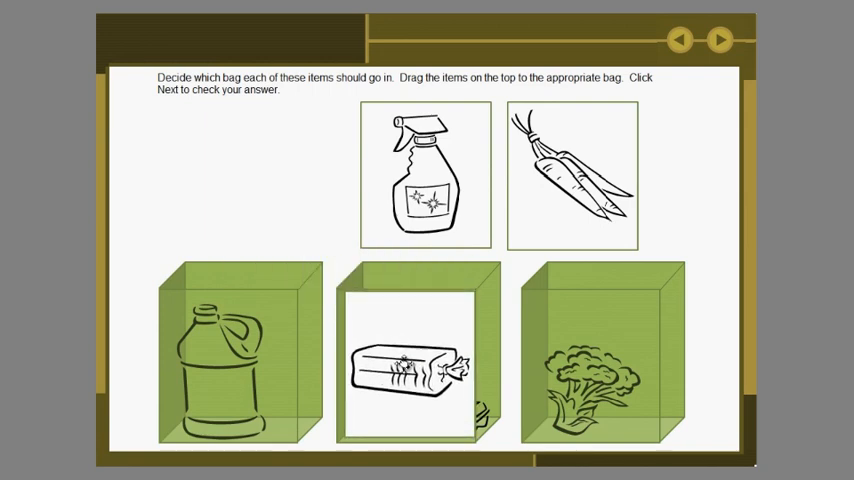
- In preview drop the spray bottle into the left bag and carrots into the right, then close it
drag(424, 176, 238, 360)
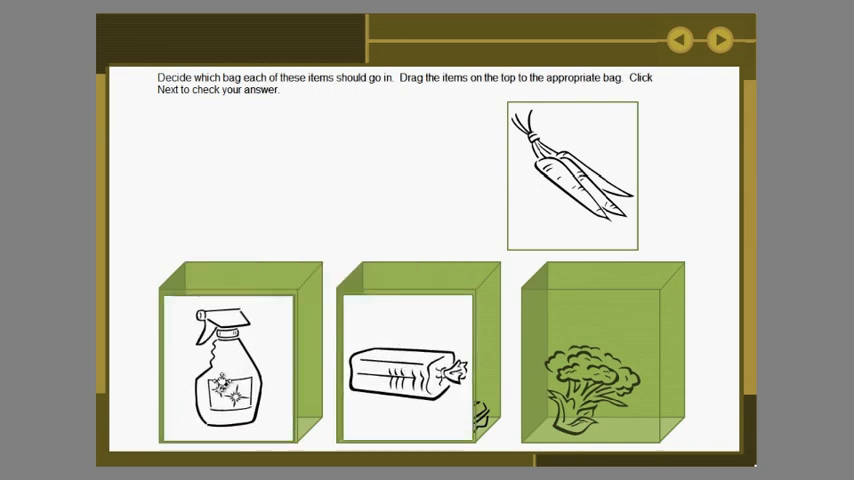
drag(572, 176, 590, 288)
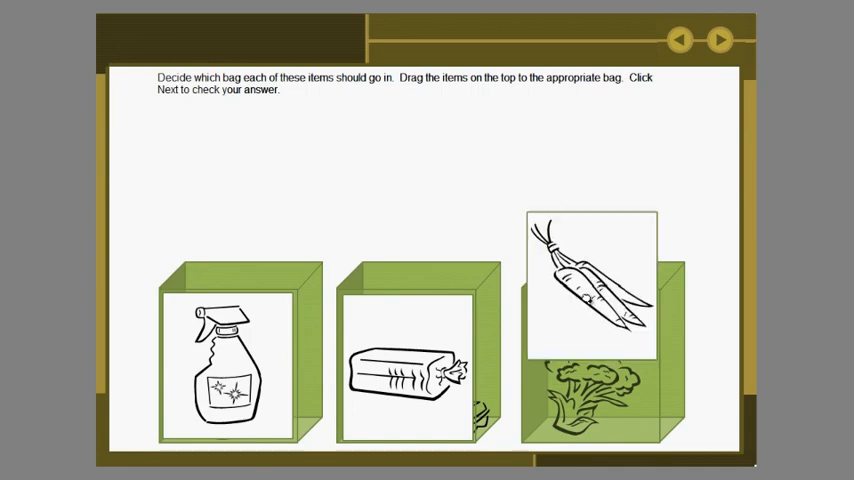
drag(590, 280, 590, 370)
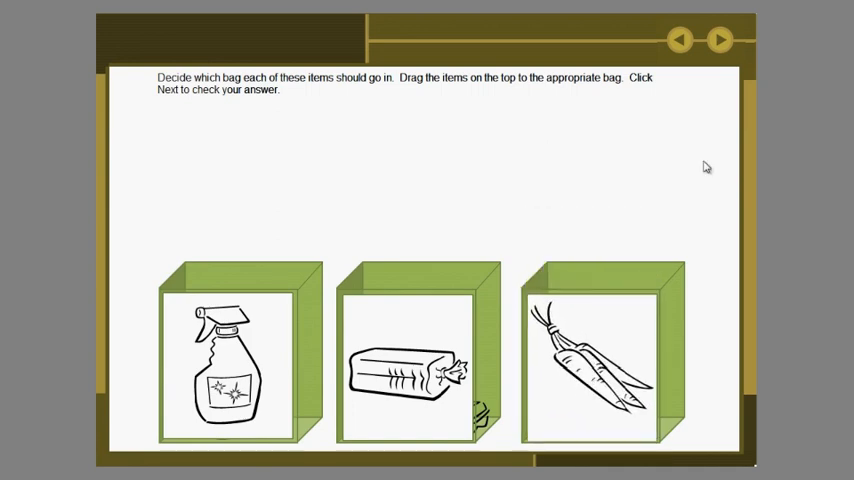
click(720, 40)
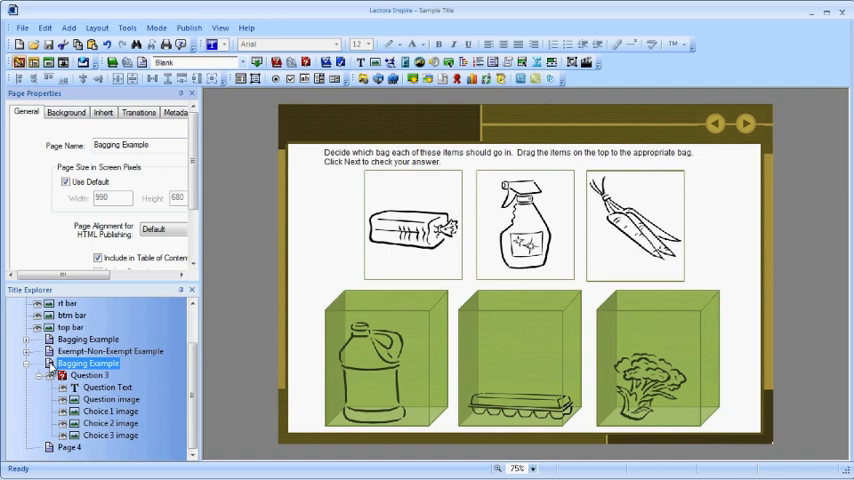
- On the Exempt-Non-Exempt Example page add a Drag and Drop question with the Exempt-Drop columns image
click(110, 424)
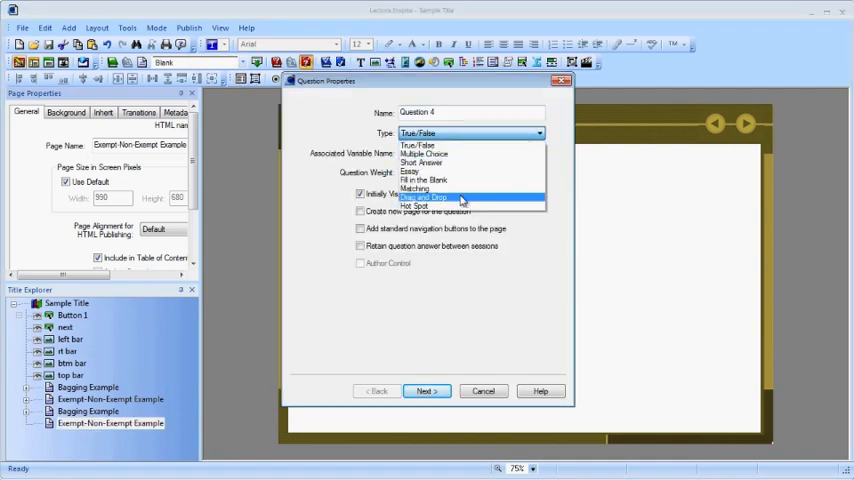
click(424, 196)
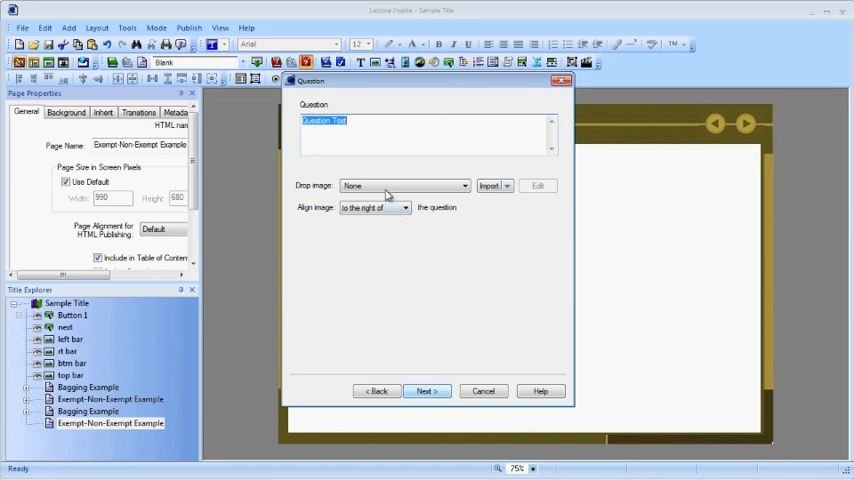
click(508, 186)
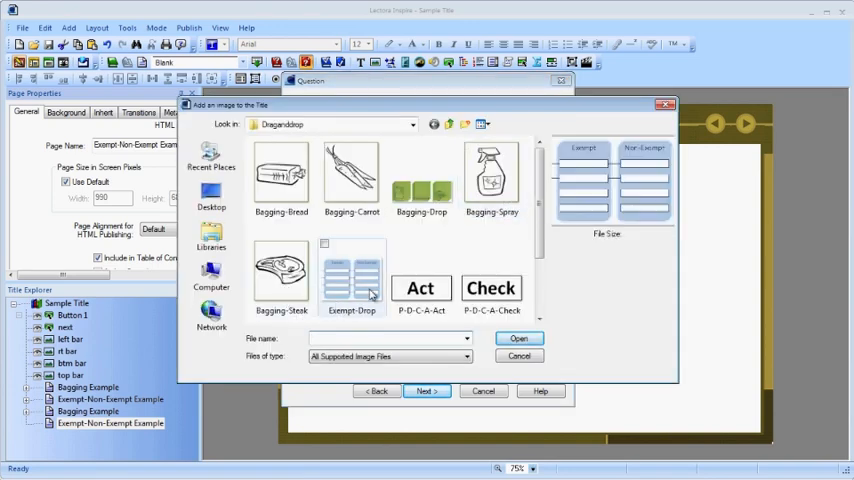
click(518, 338)
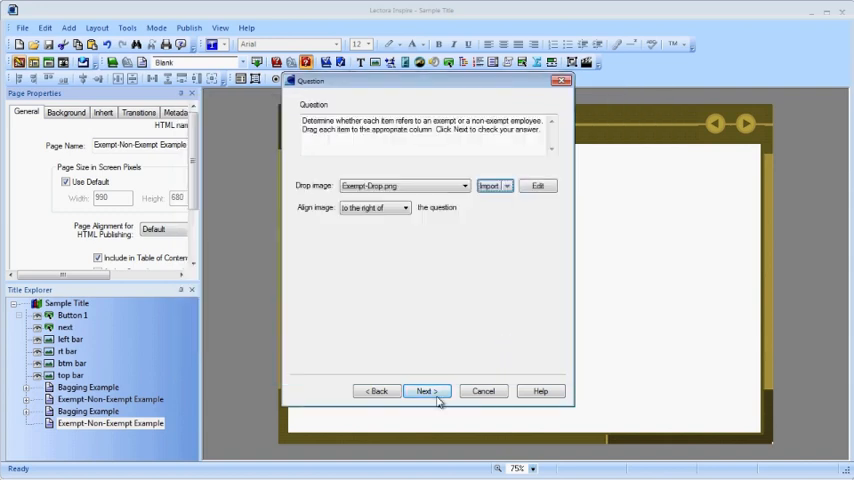
click(426, 392)
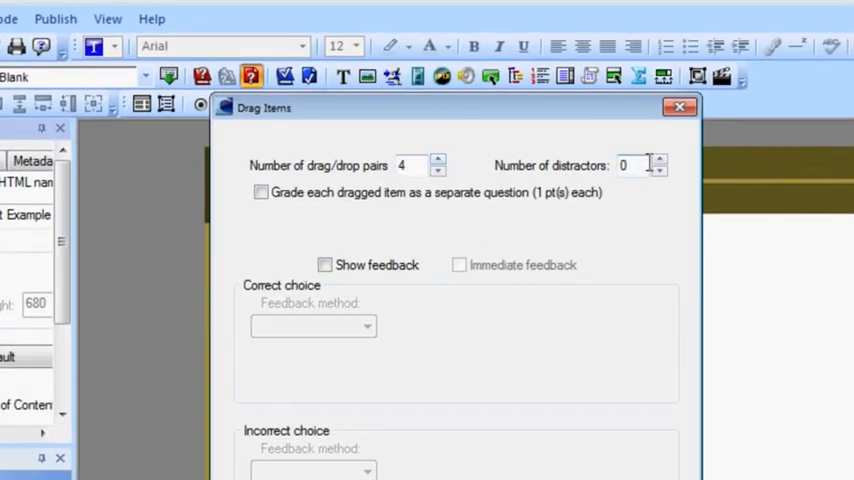
- Raise the distractor count to four and enter drag-item texts Usually Hourly, Usually Salaried, Overtime Pay Required
click(656, 160)
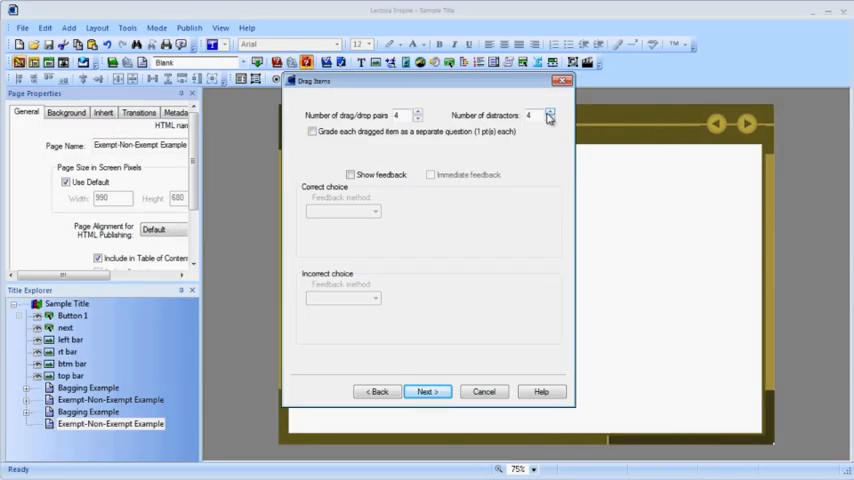
click(428, 392)
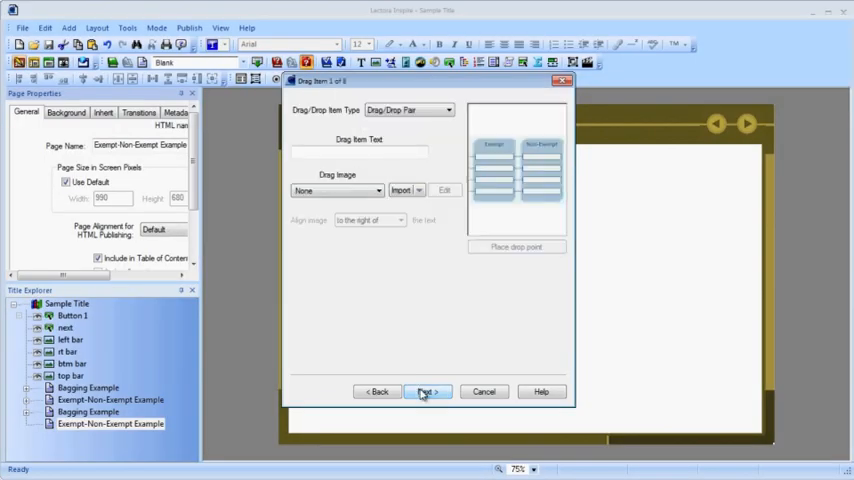
text(Usual)
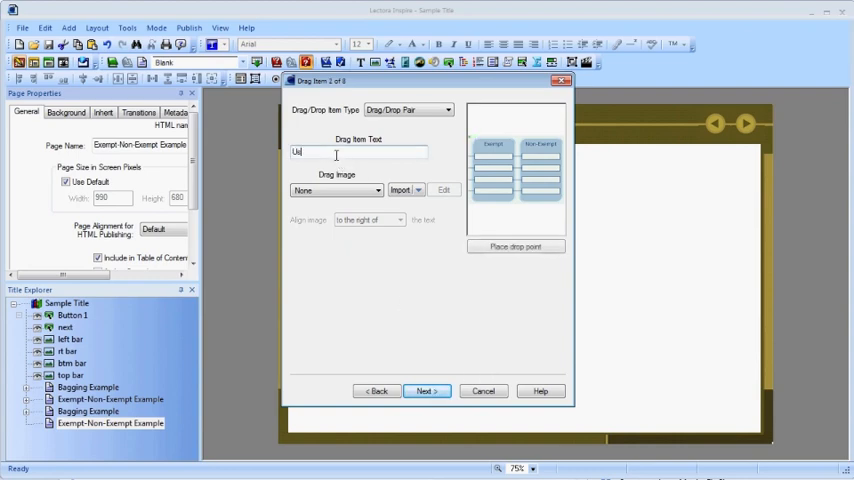
text(Usually Salarie)
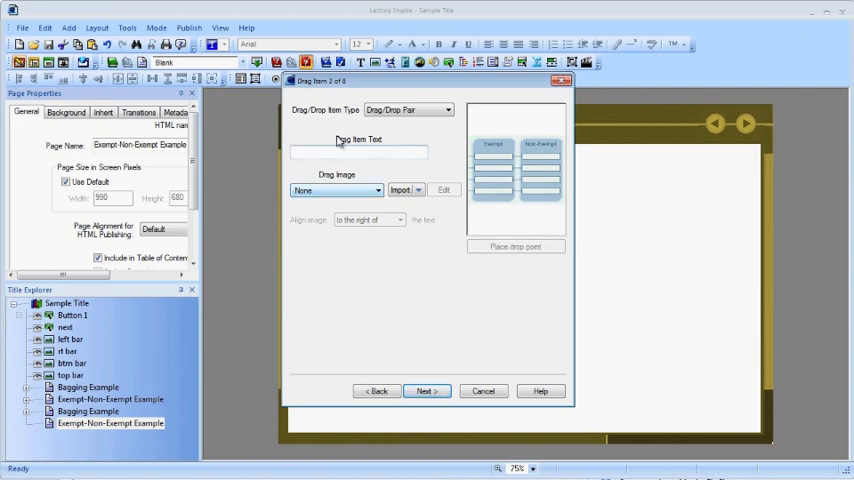
text(Overtime Pay Rel)
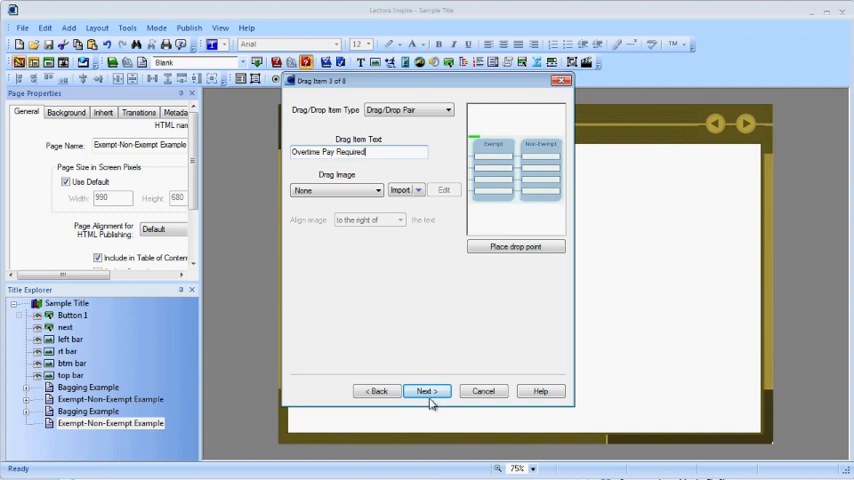
click(426, 392)
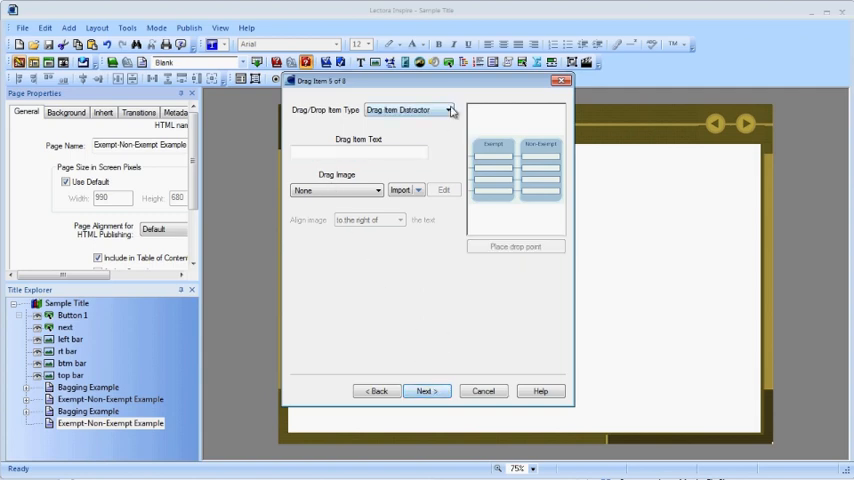
- Make the remaining items drop point distractors and place each distractor drop point on the page
click(448, 108)
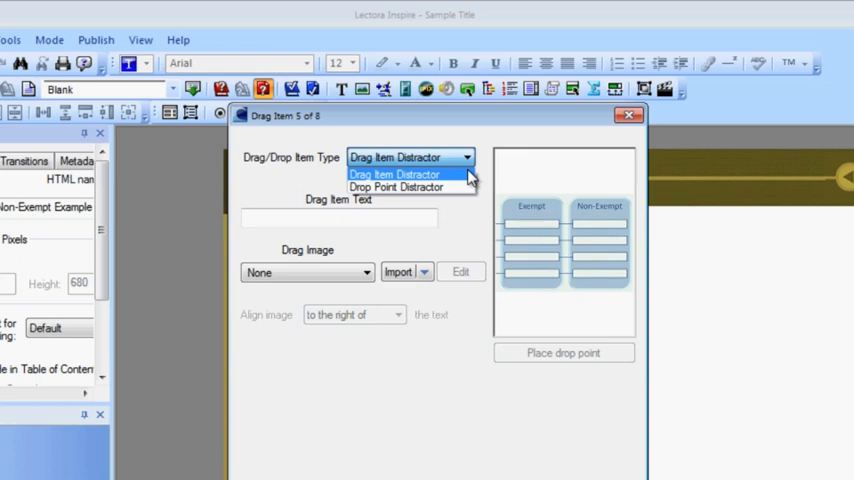
click(396, 188)
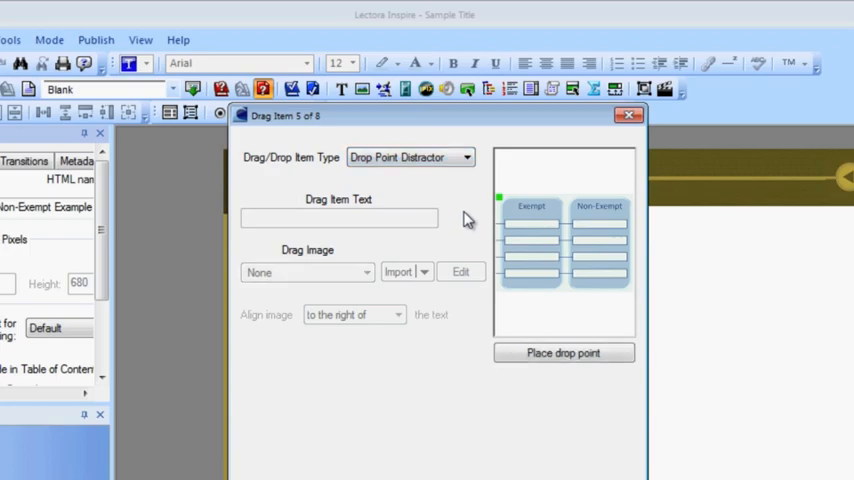
click(564, 352)
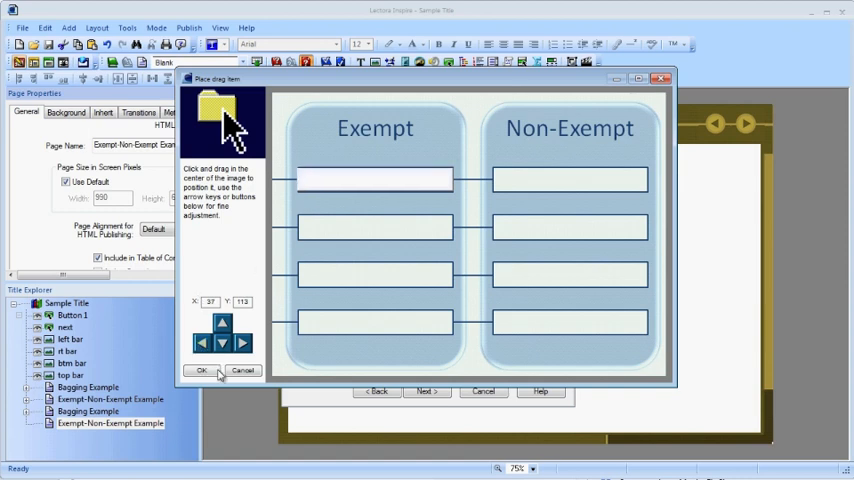
click(200, 370)
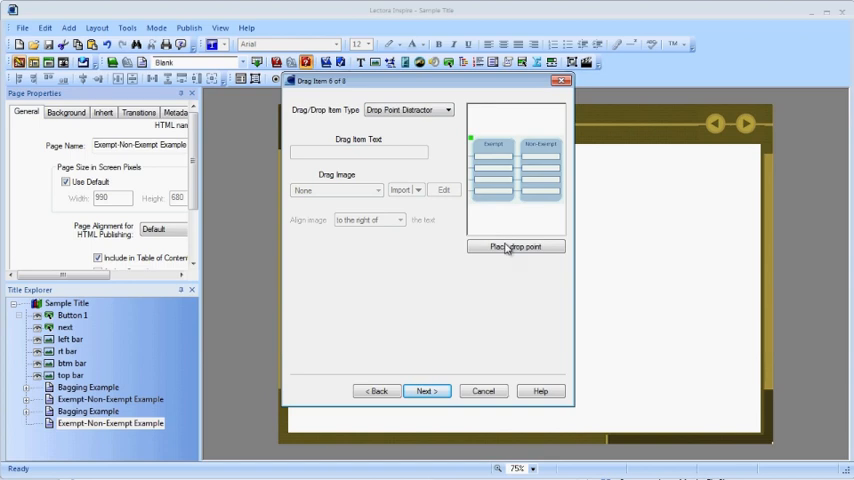
click(516, 246)
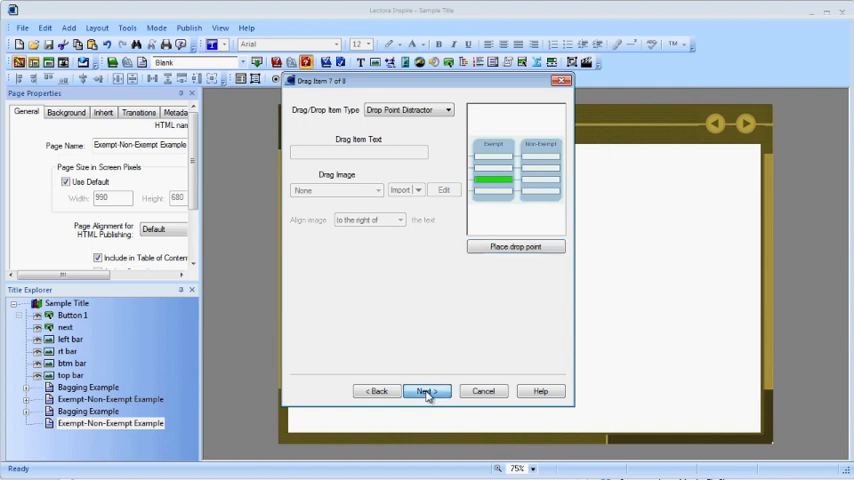
click(424, 392)
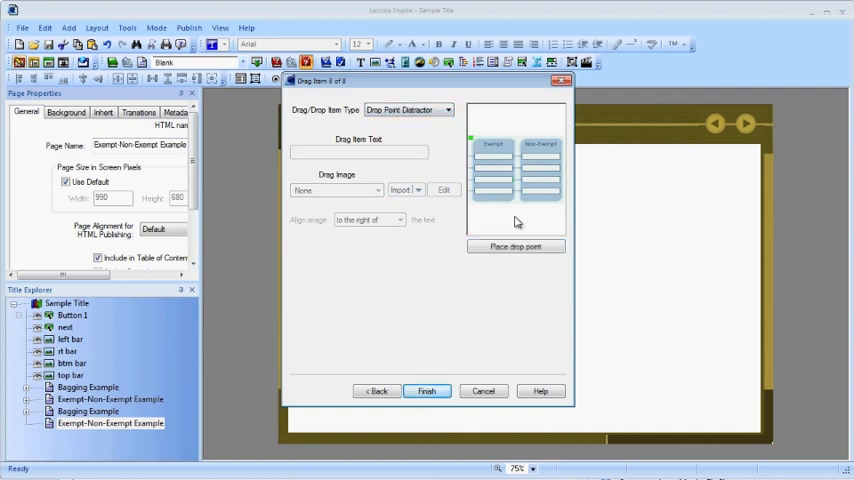
click(516, 246)
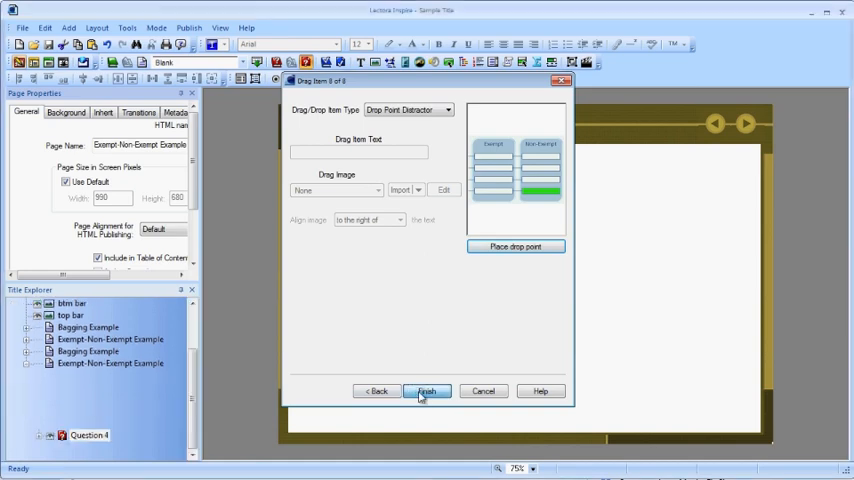
- Finish the wizard so the Exempt/Non-Exempt question appears with four labels and two box columns
click(424, 392)
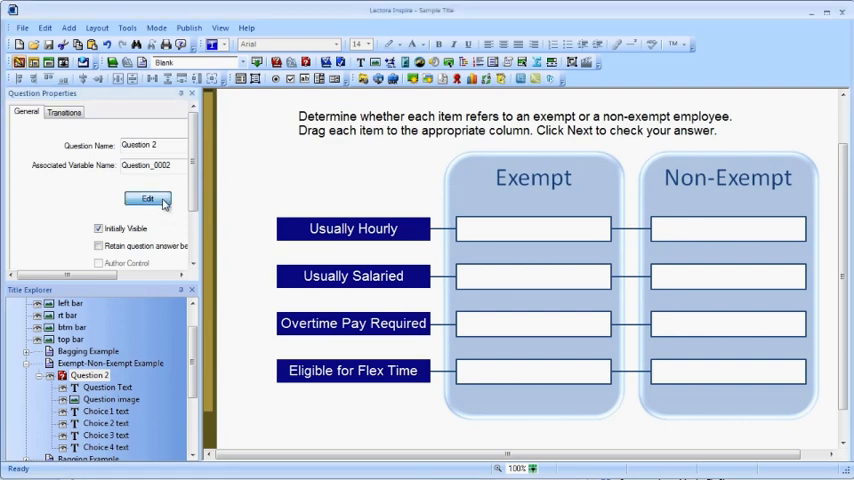
- Reopen the question and confirm Usually Hourly in Non-Exempt and Usually Salaried in Exempt
click(148, 198)
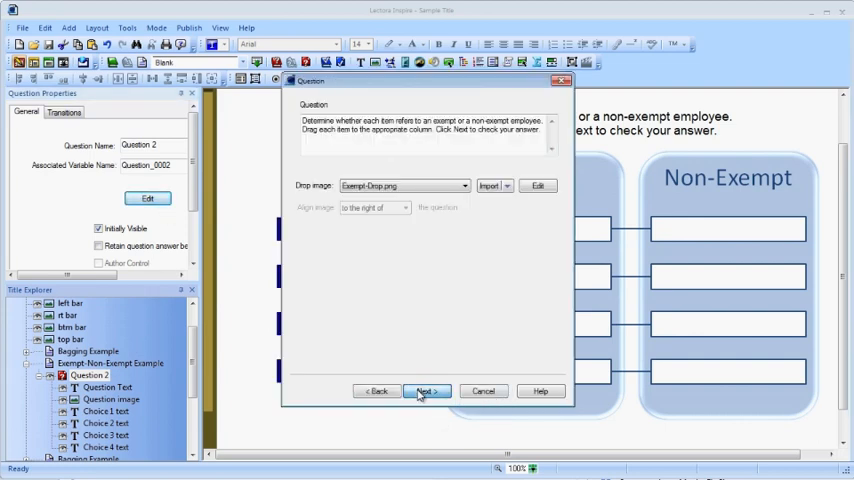
click(424, 390)
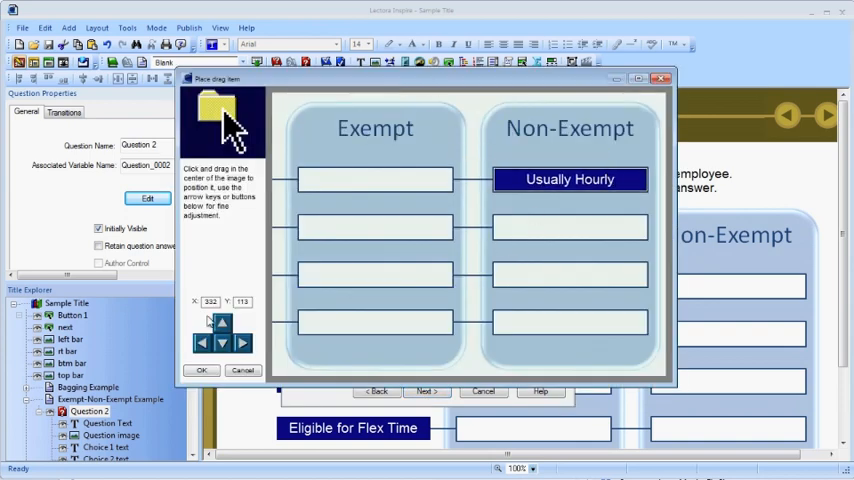
click(200, 370)
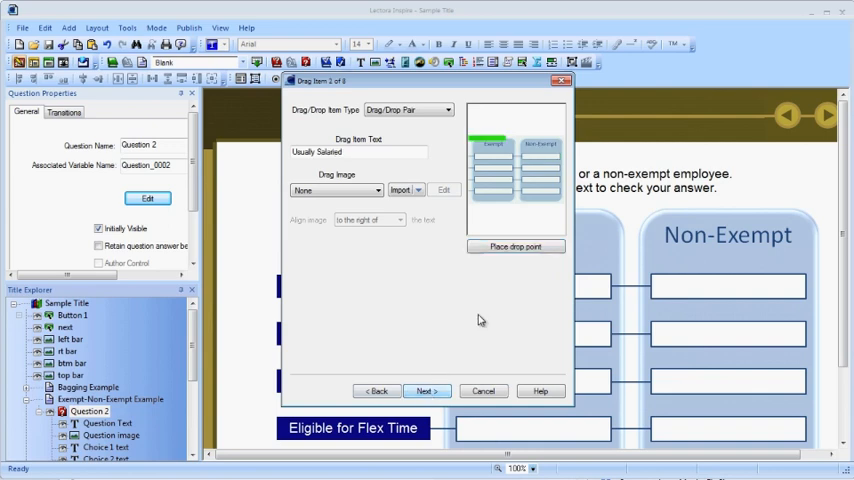
click(516, 246)
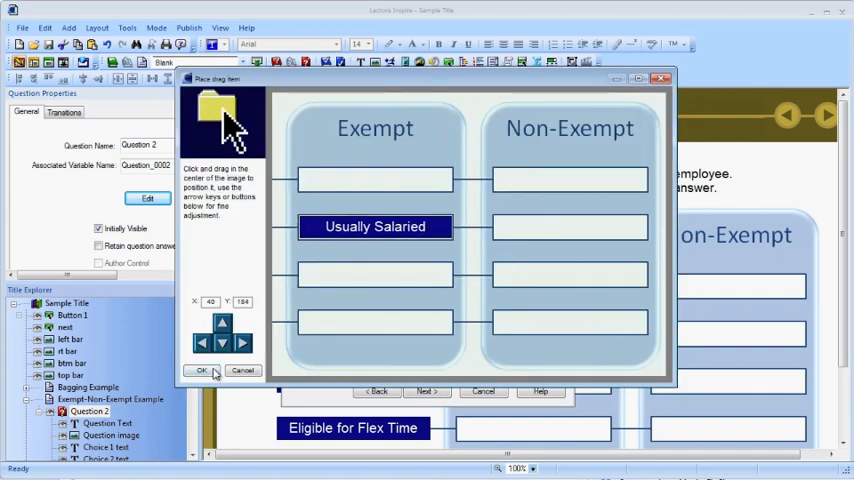
click(200, 370)
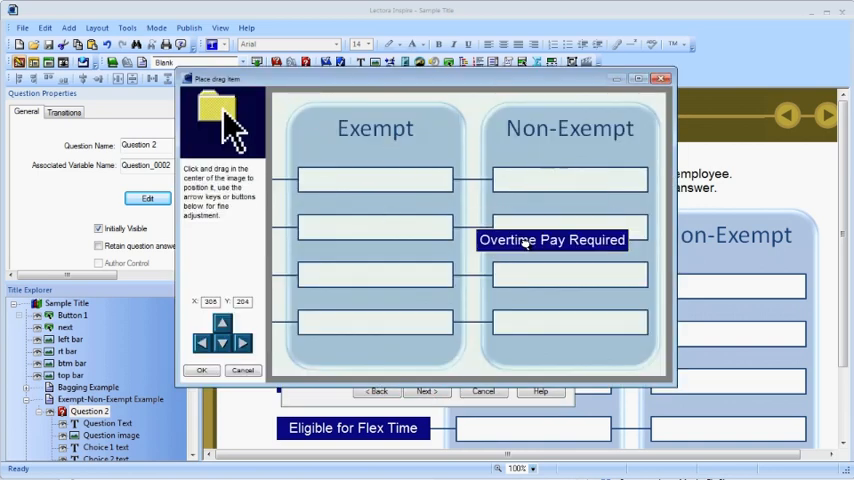
- Place Overtime Pay Required in the third Non-Exempt box and Eligible for Flex Time in the fourth Exempt box, then finish
drag(552, 240, 570, 274)
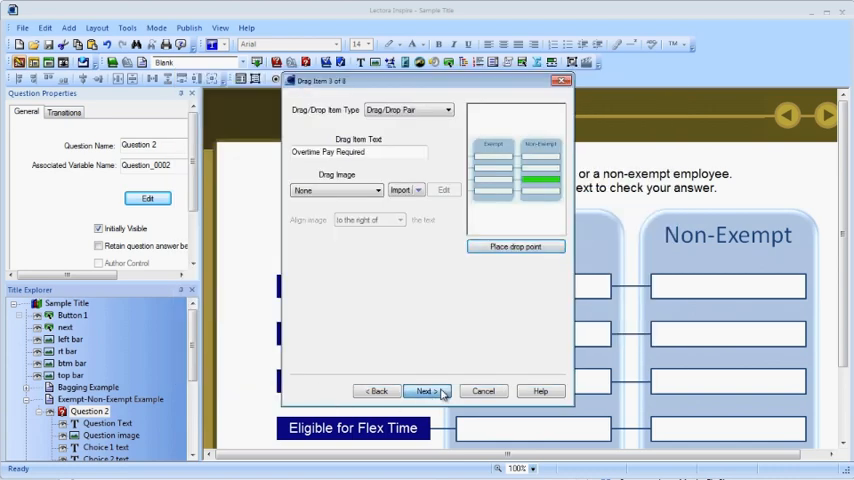
click(516, 246)
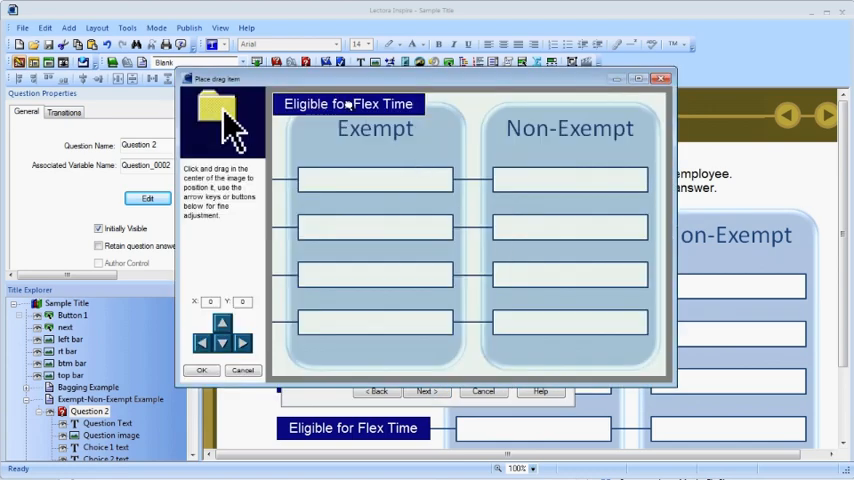
drag(348, 104, 376, 322)
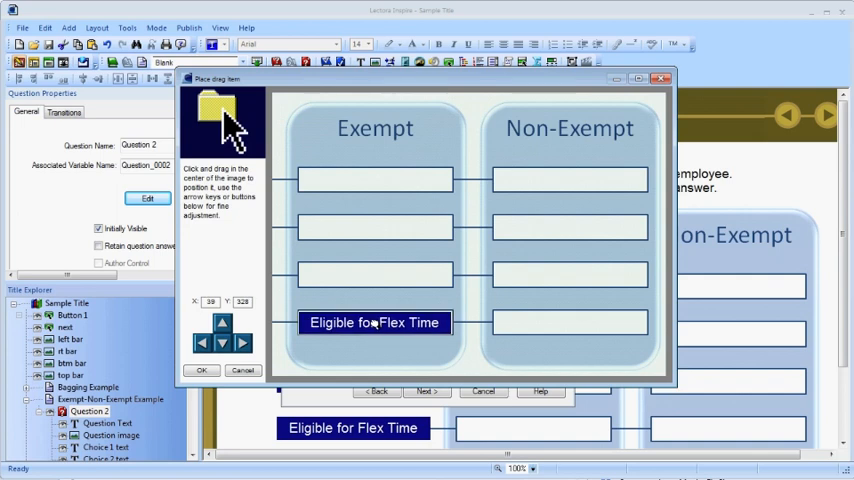
click(200, 370)
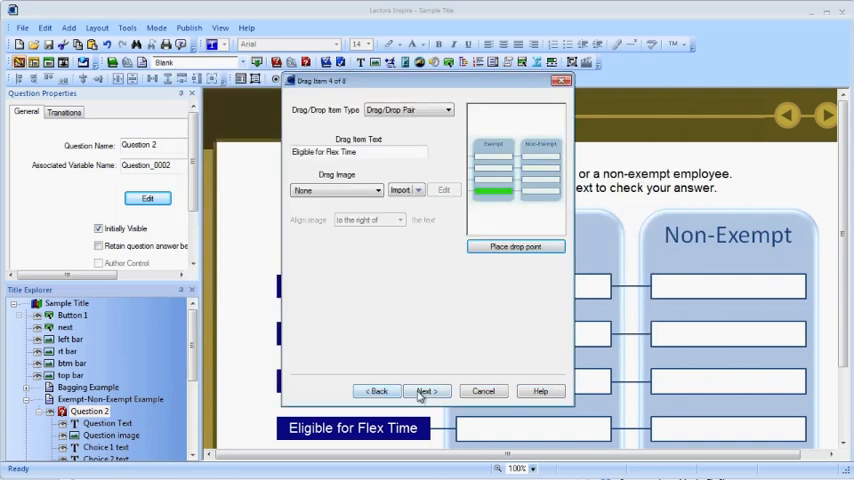
click(424, 392)
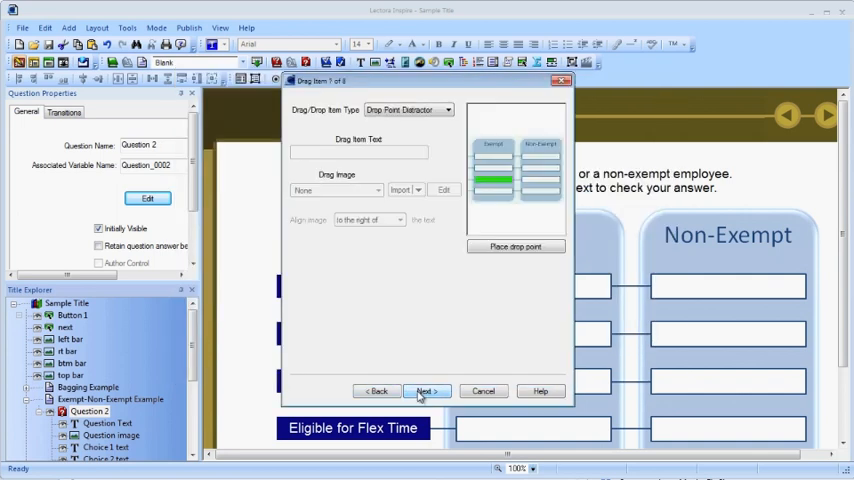
click(426, 392)
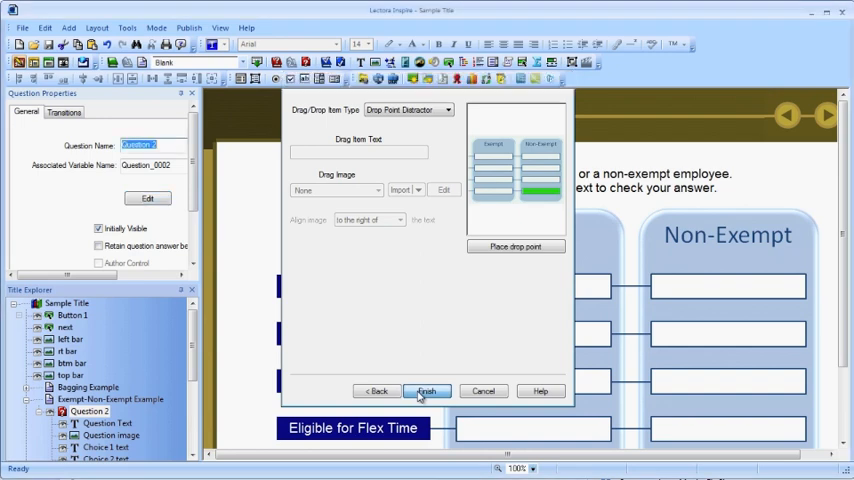
click(426, 390)
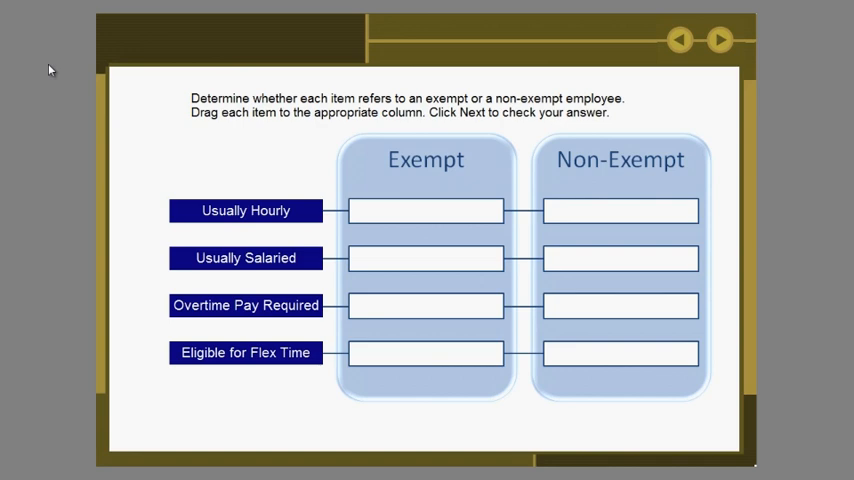
- In preview, drag Usually Hourly, Usually Salaried and Overtime Pay Required into their columns and get a Correct result
drag(244, 210, 620, 210)
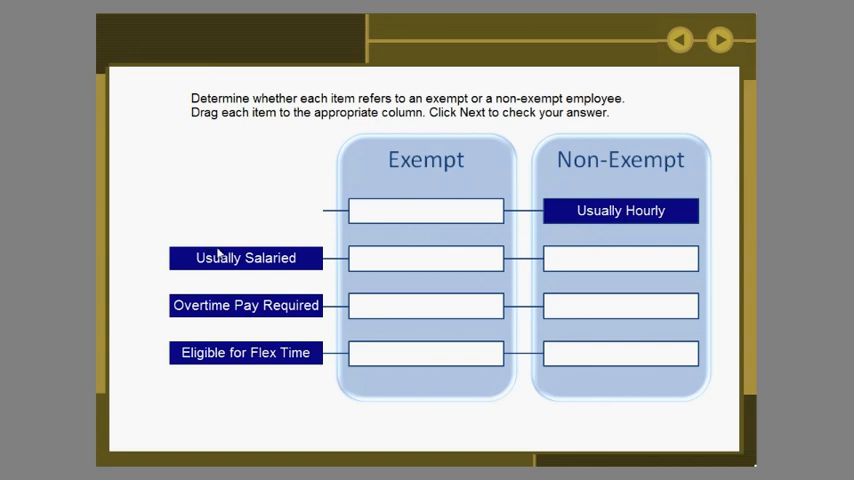
drag(244, 256, 424, 256)
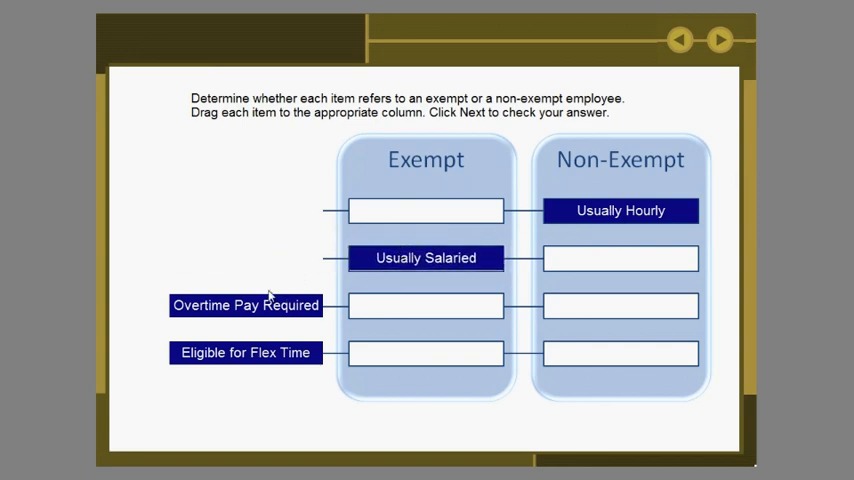
drag(244, 304, 620, 304)
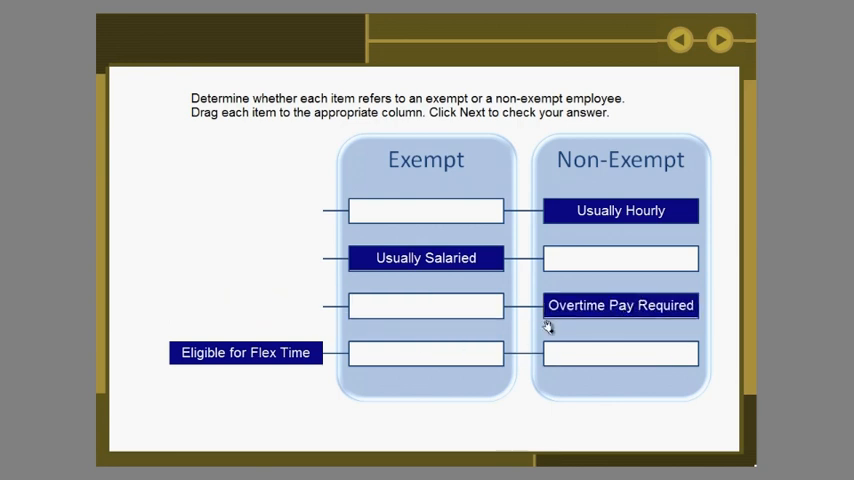
click(720, 40)
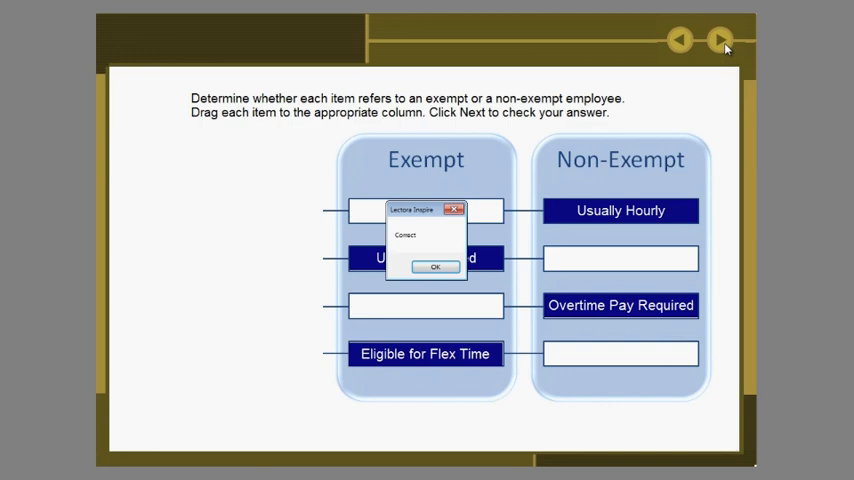
click(434, 268)
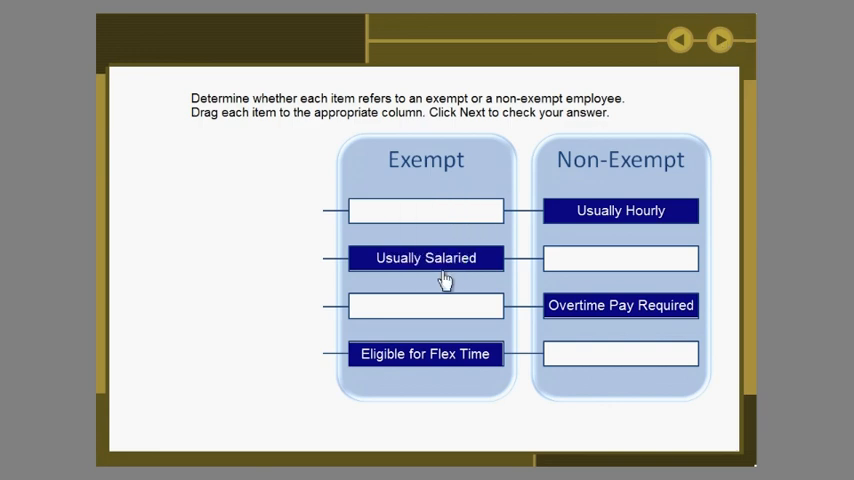